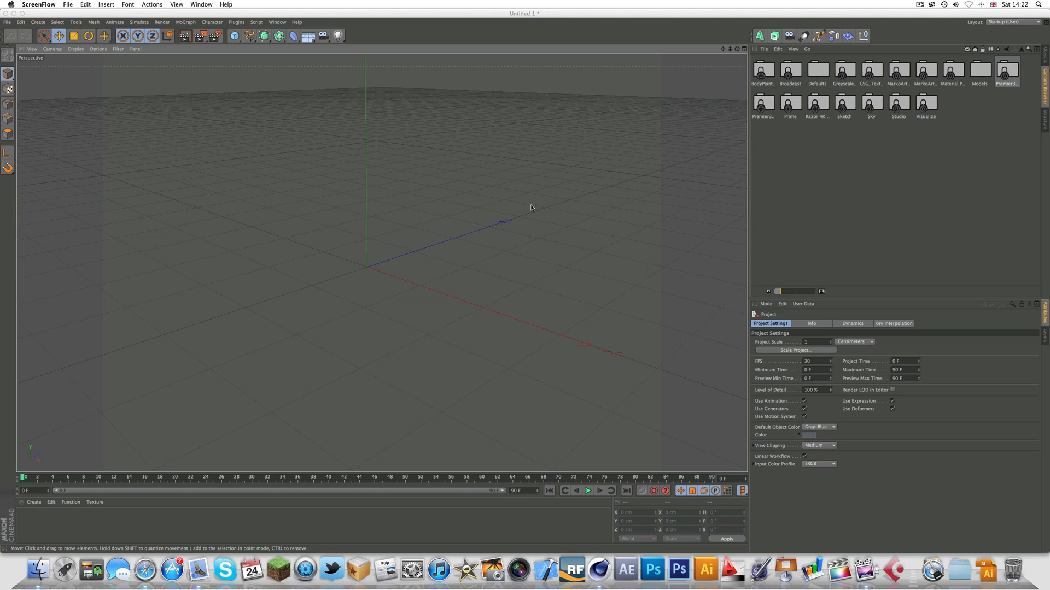
pyautogui.moveTo(777, 151)
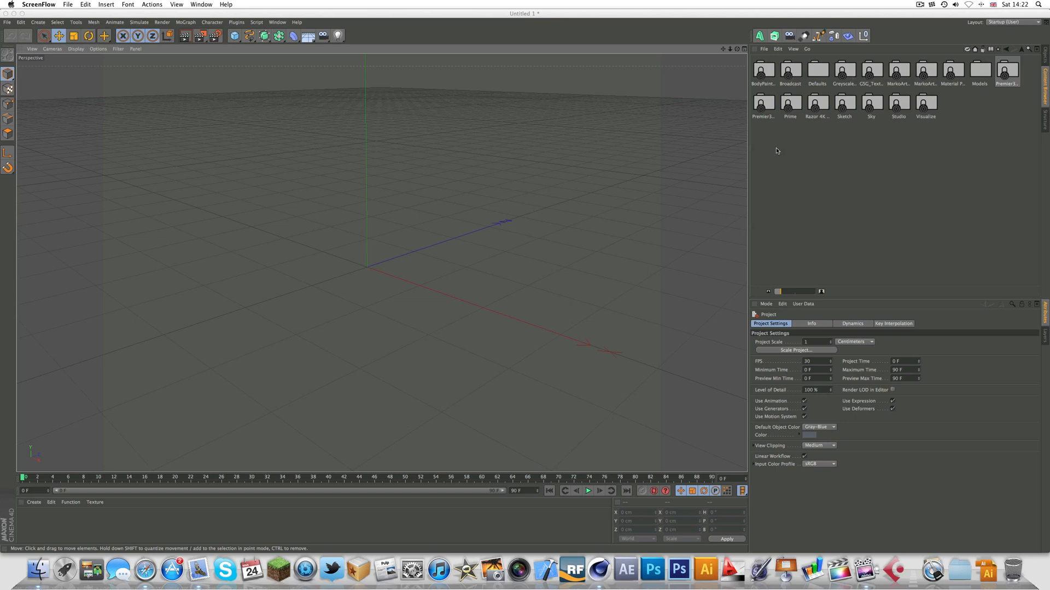
pyautogui.moveTo(672, 152)
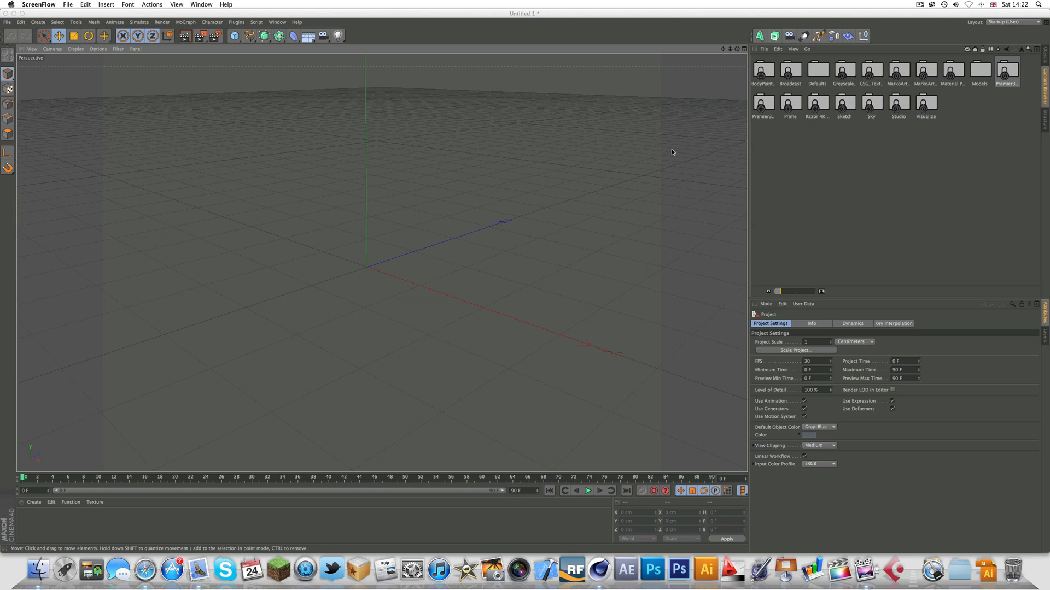
pyautogui.moveTo(400, 158)
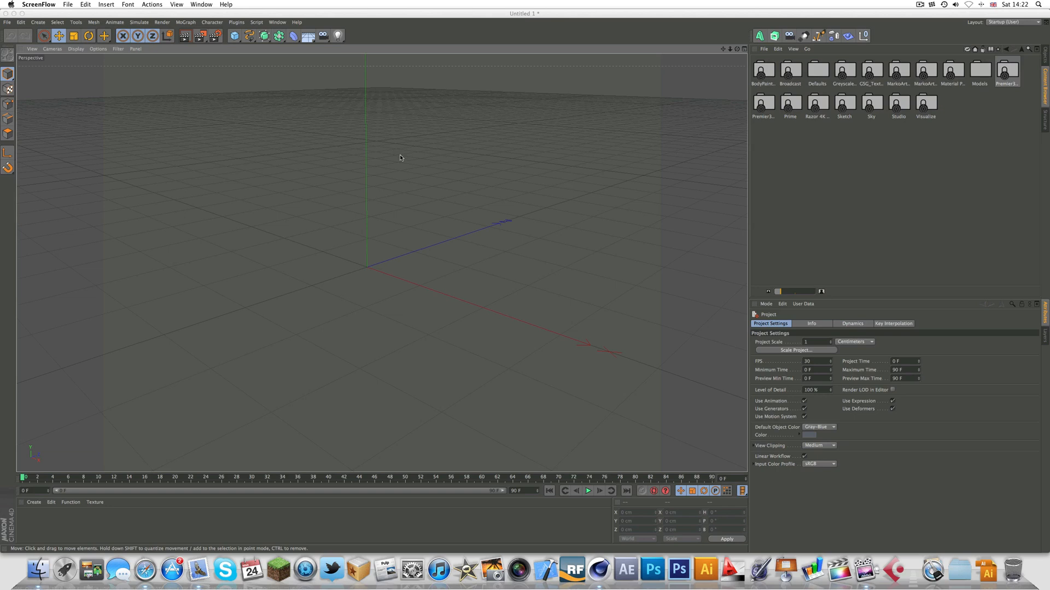
pyautogui.moveTo(400, 158)
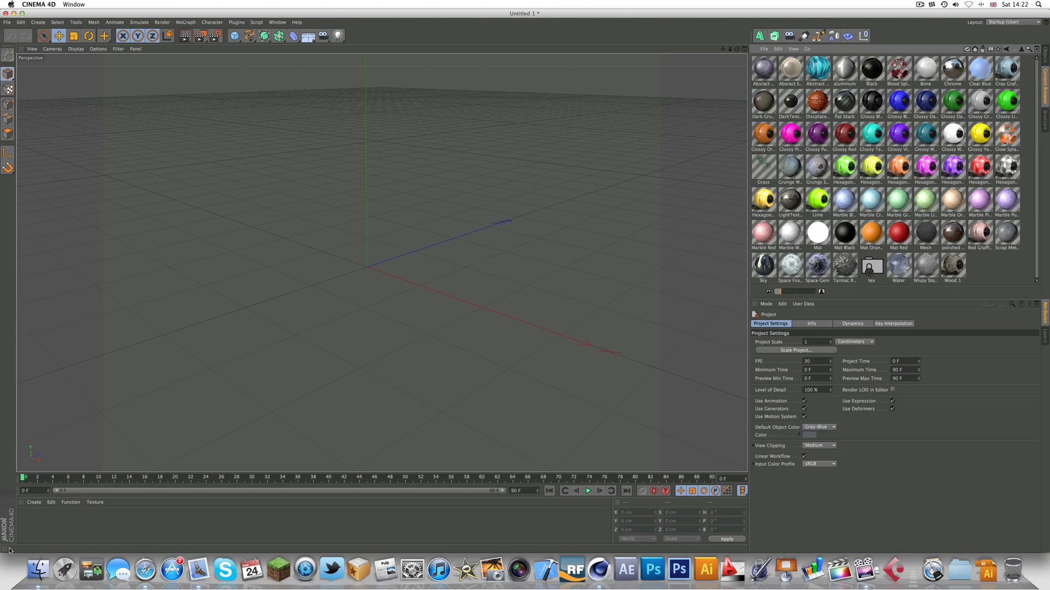
pyautogui.moveTo(27, 521)
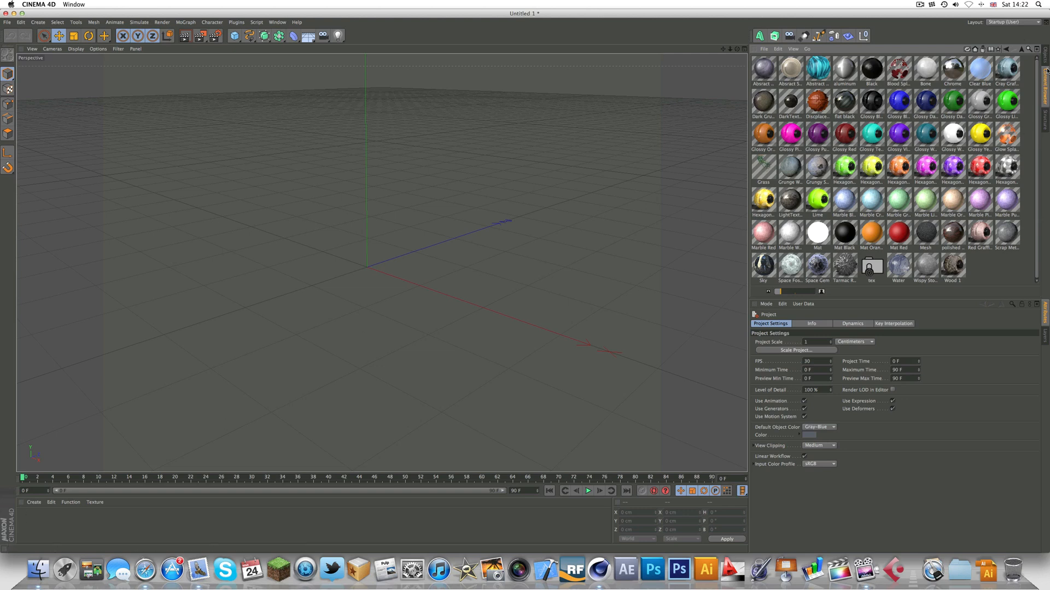
pyautogui.moveTo(1043, 71)
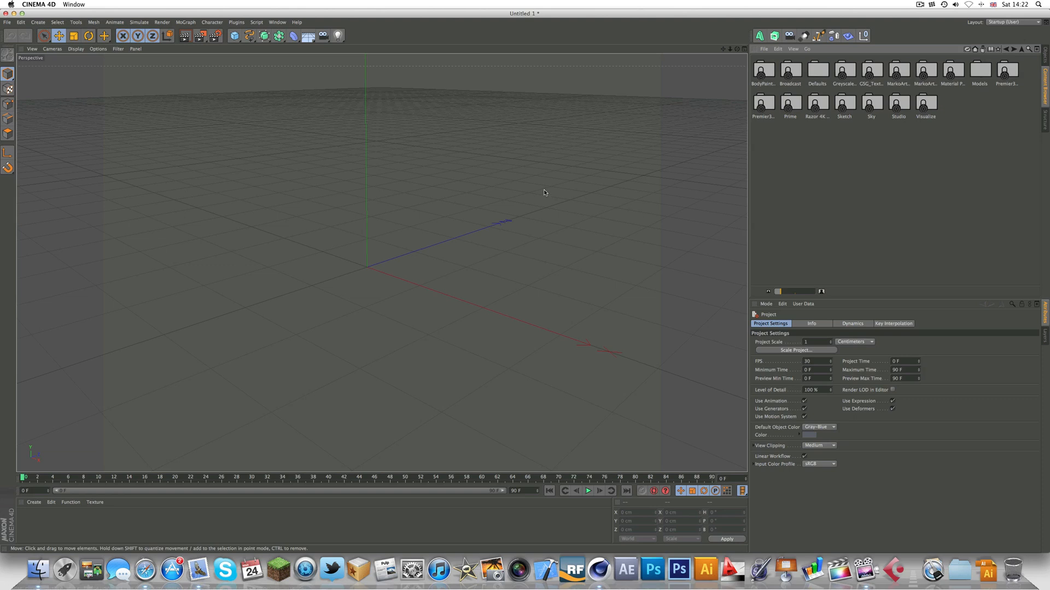
pyautogui.moveTo(328, 345)
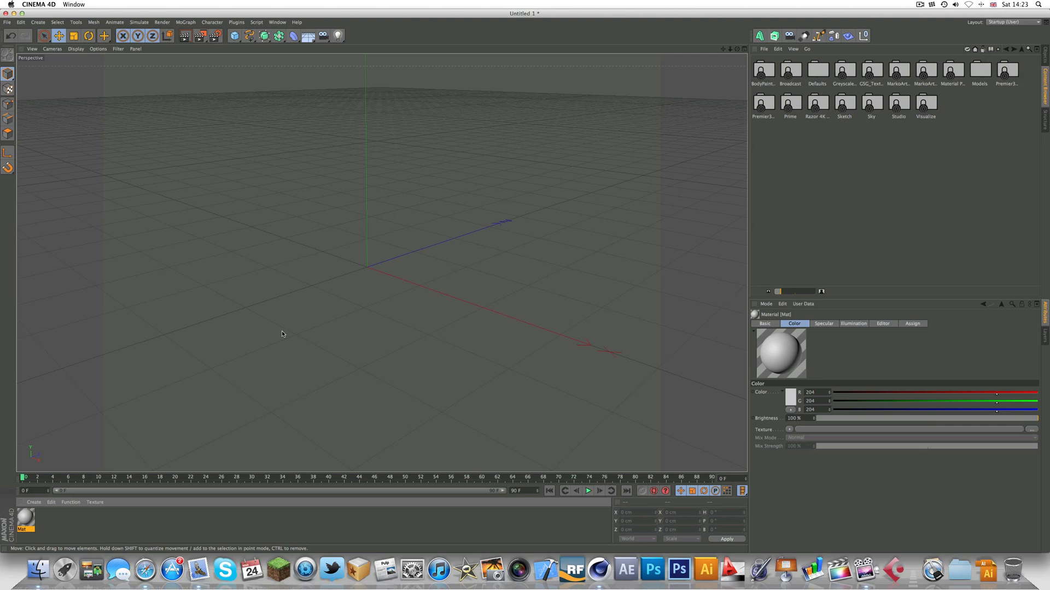
# Change the colour of material Mat to red in the Material Editor.
pyautogui.doubleClick(25, 519)
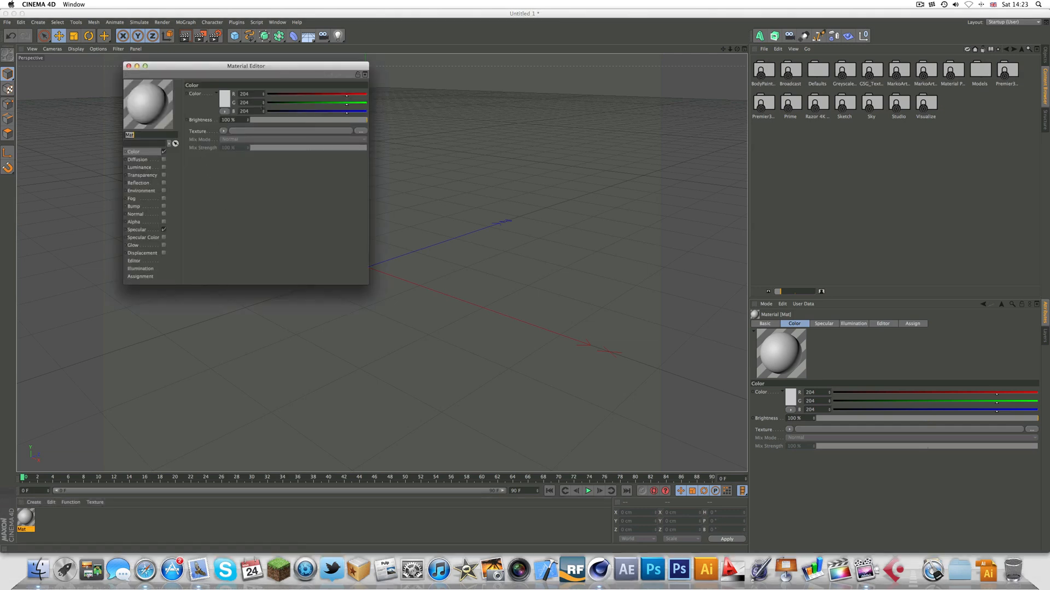
pyautogui.click(225, 101)
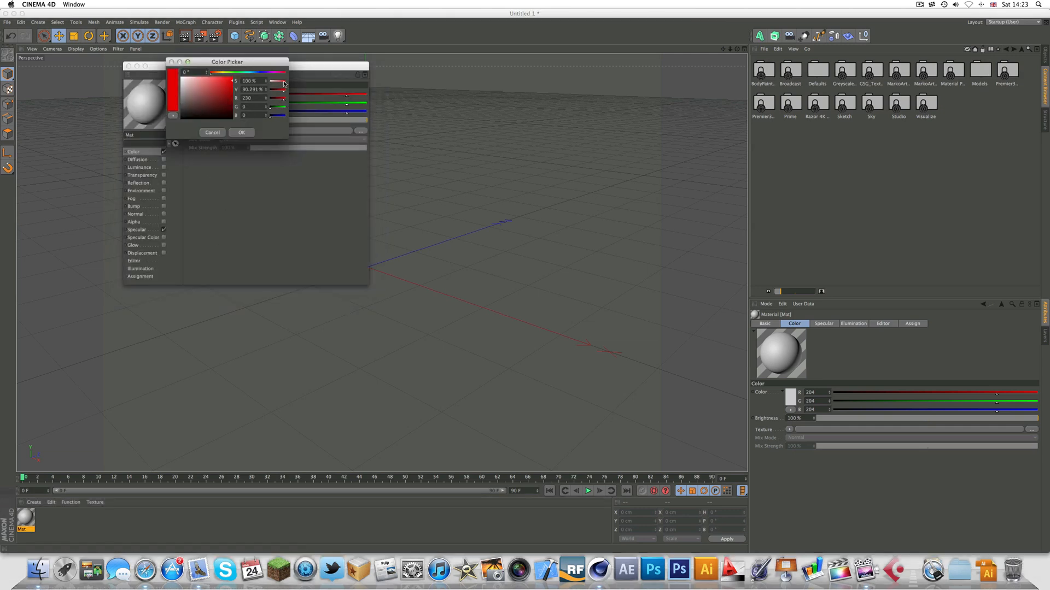
pyautogui.click(241, 132)
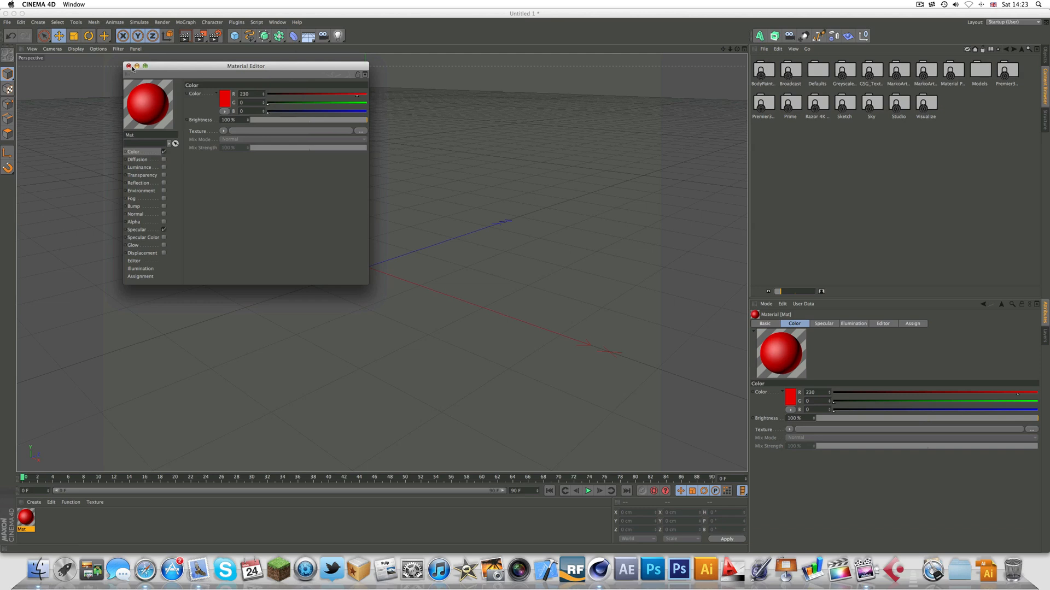
pyautogui.click(129, 65)
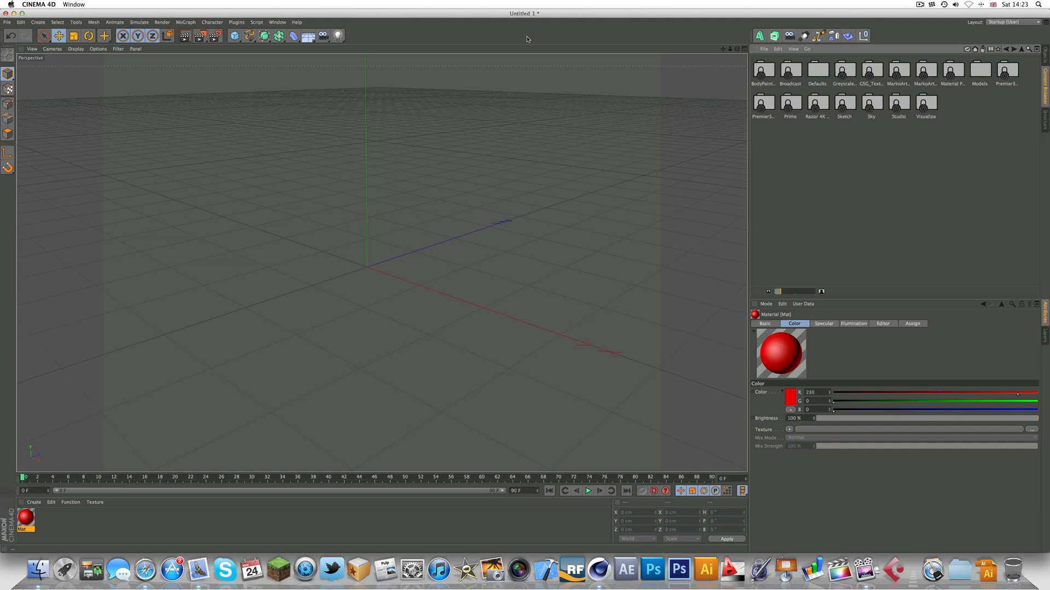
pyautogui.moveTo(635, 32)
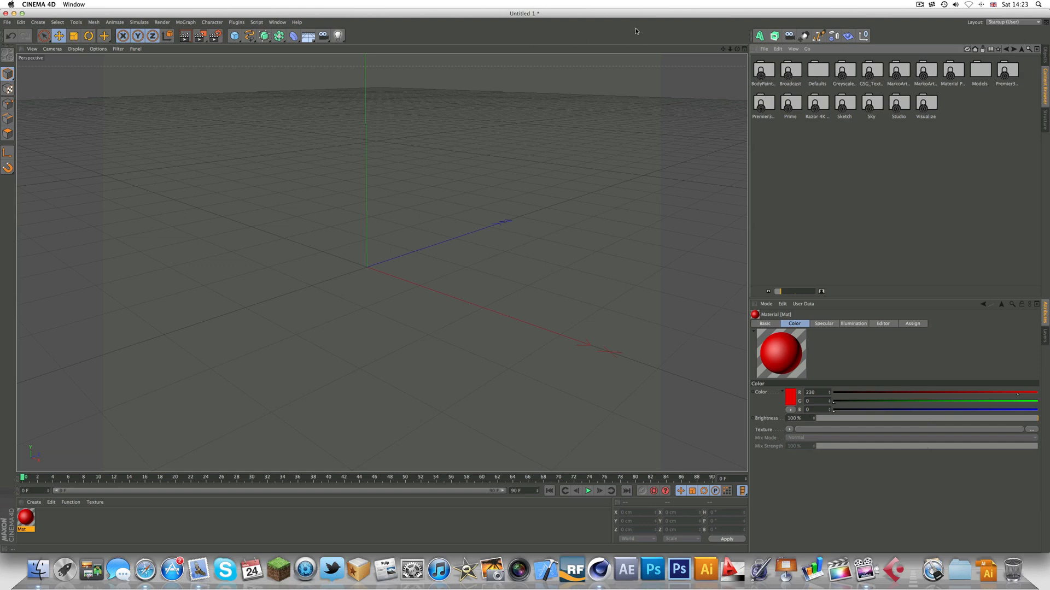
pyautogui.moveTo(895, 104)
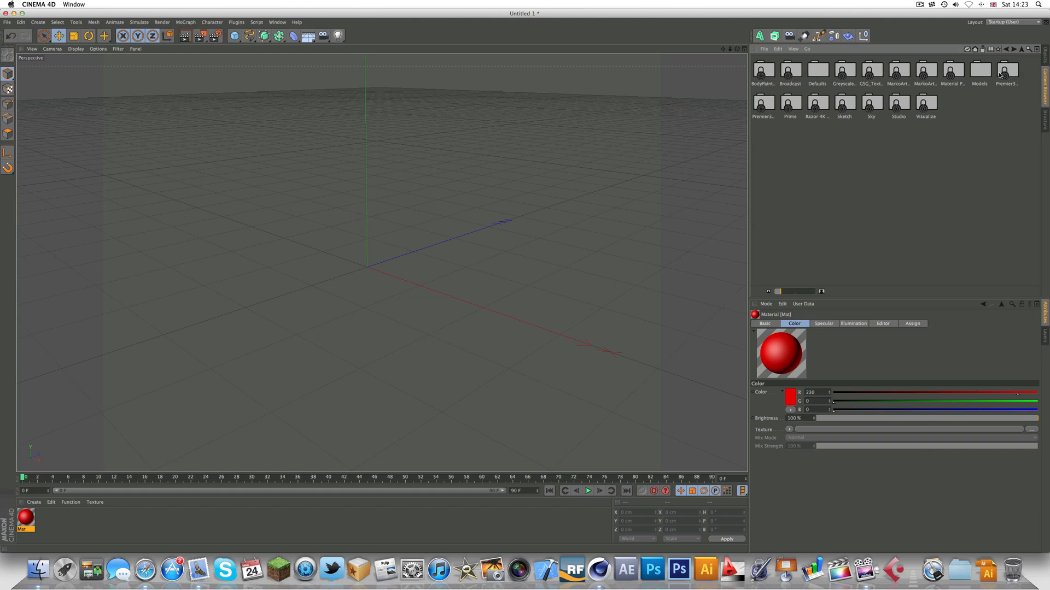
# Create a new named preset library from the Content Browser's File menu.
pyautogui.click(763, 49)
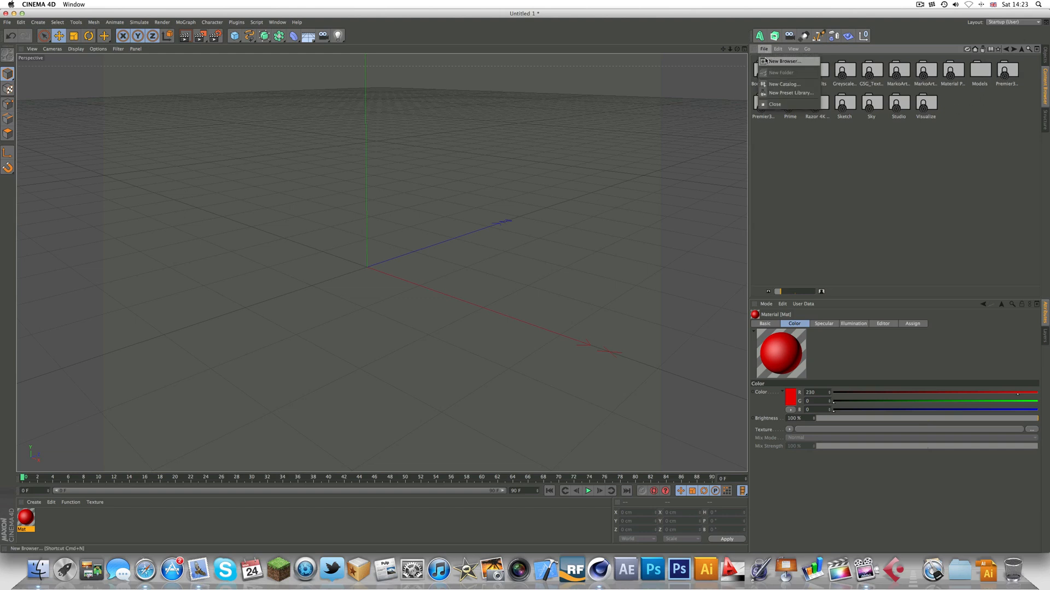
pyautogui.moveTo(790, 92)
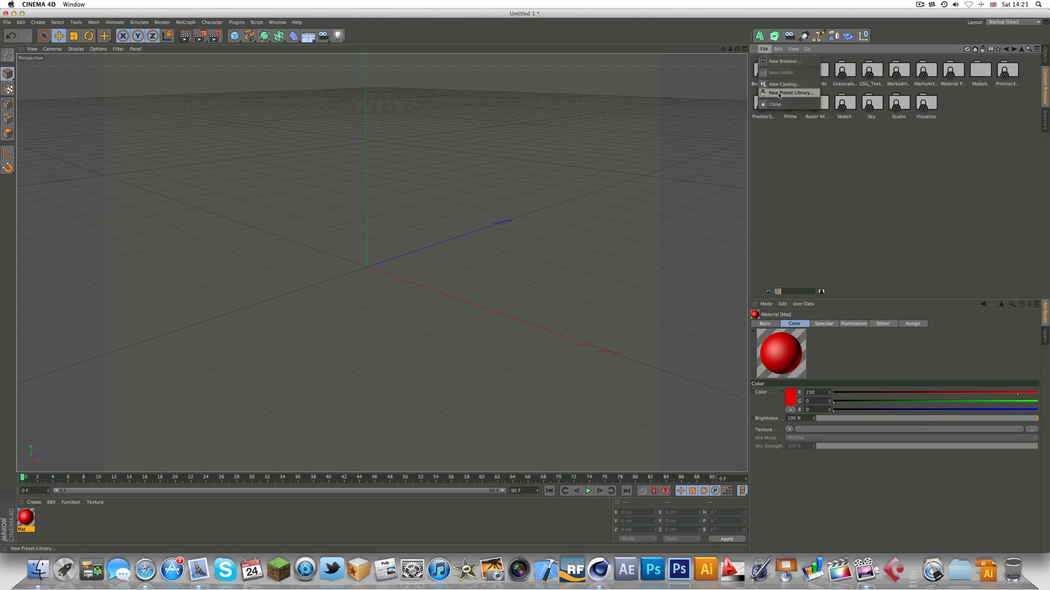
pyautogui.click(790, 93)
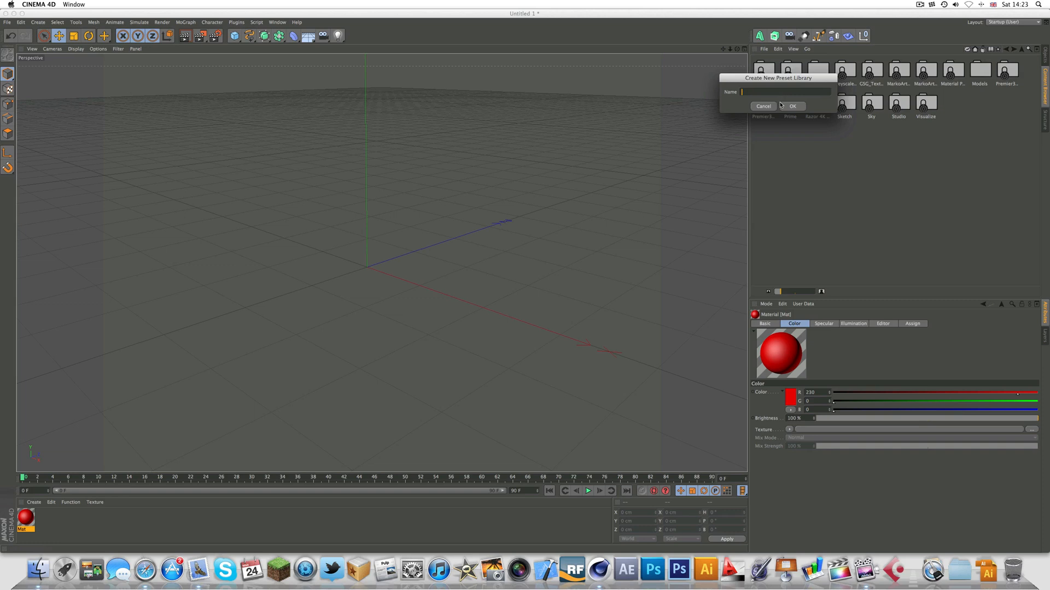
pyautogui.click(763, 105)
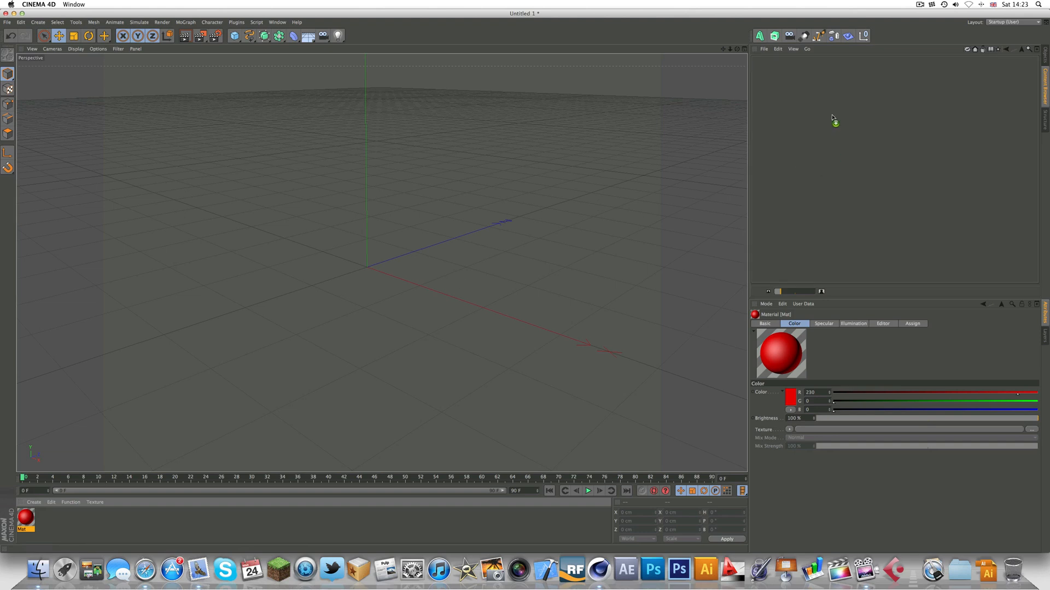
pyautogui.click(1022, 49)
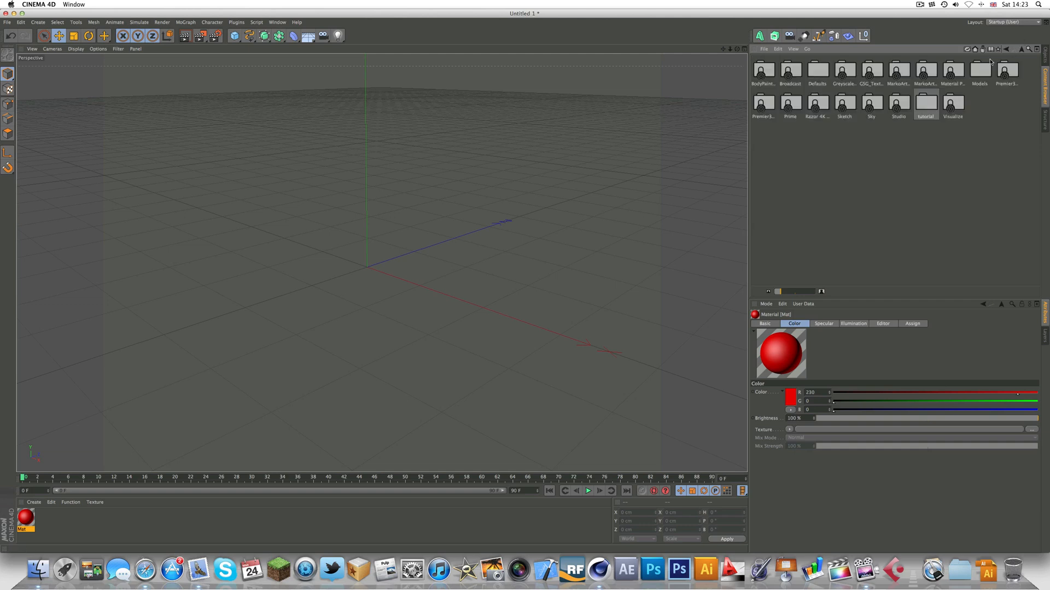
pyautogui.moveTo(979, 85)
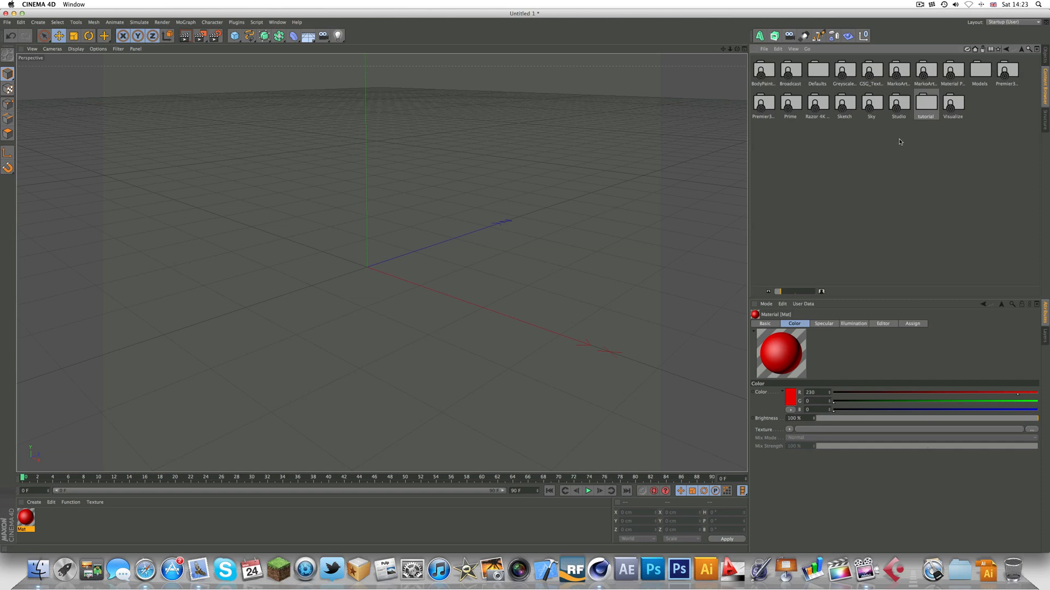
pyautogui.moveTo(929, 105)
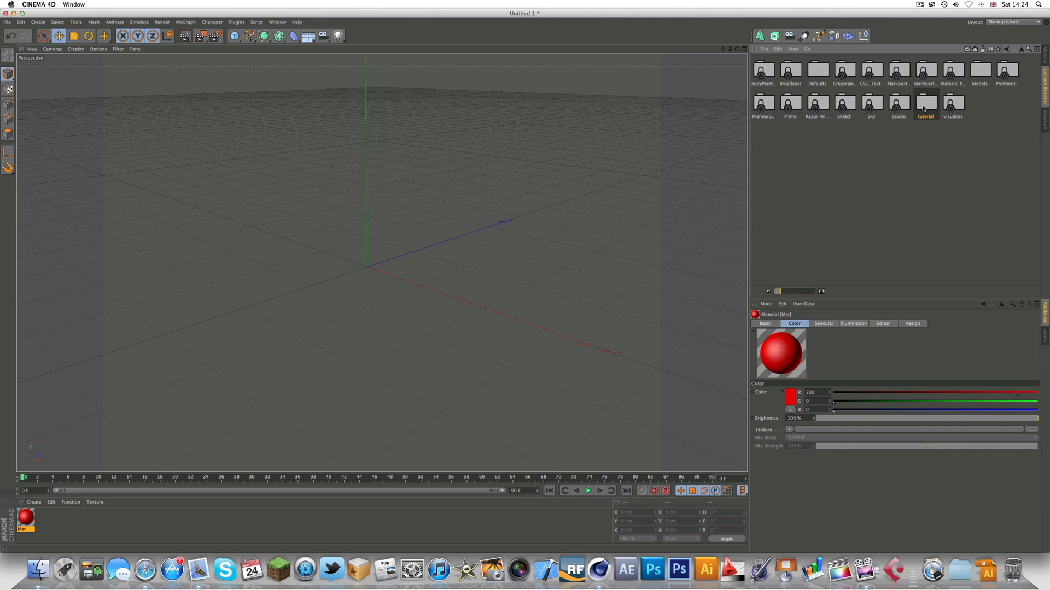
# Show the tutorial preset library's .lib4d file in Finder.
pyautogui.rightClick(924, 106)
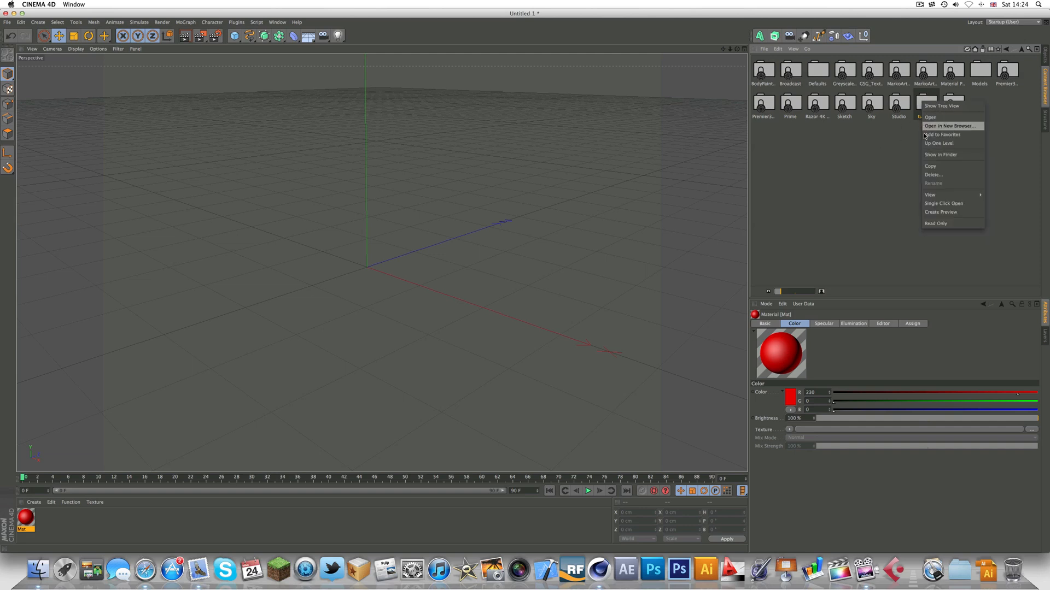
pyautogui.click(940, 154)
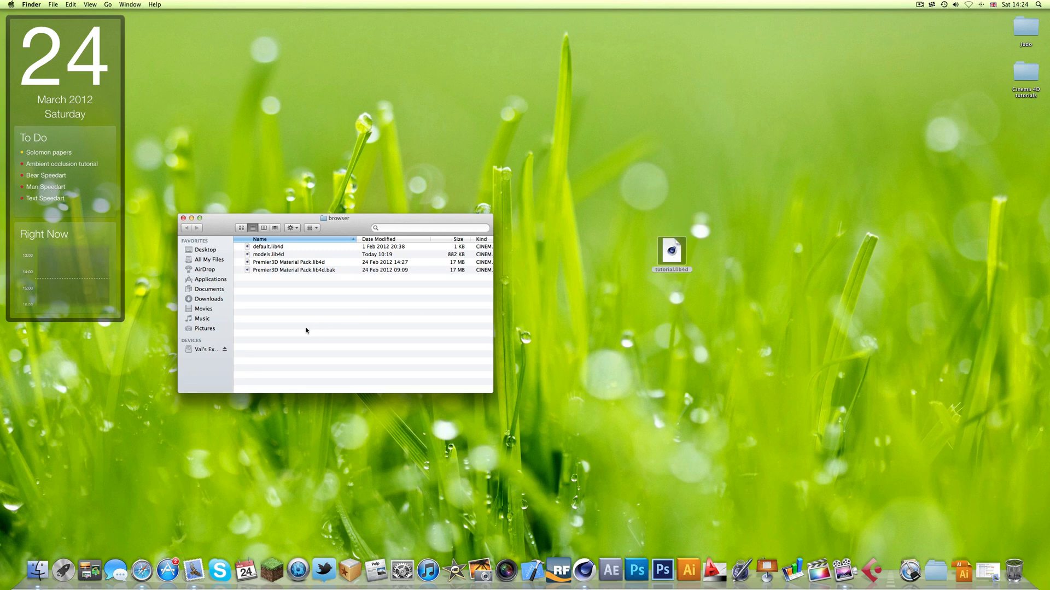
pyautogui.moveTo(724, 255)
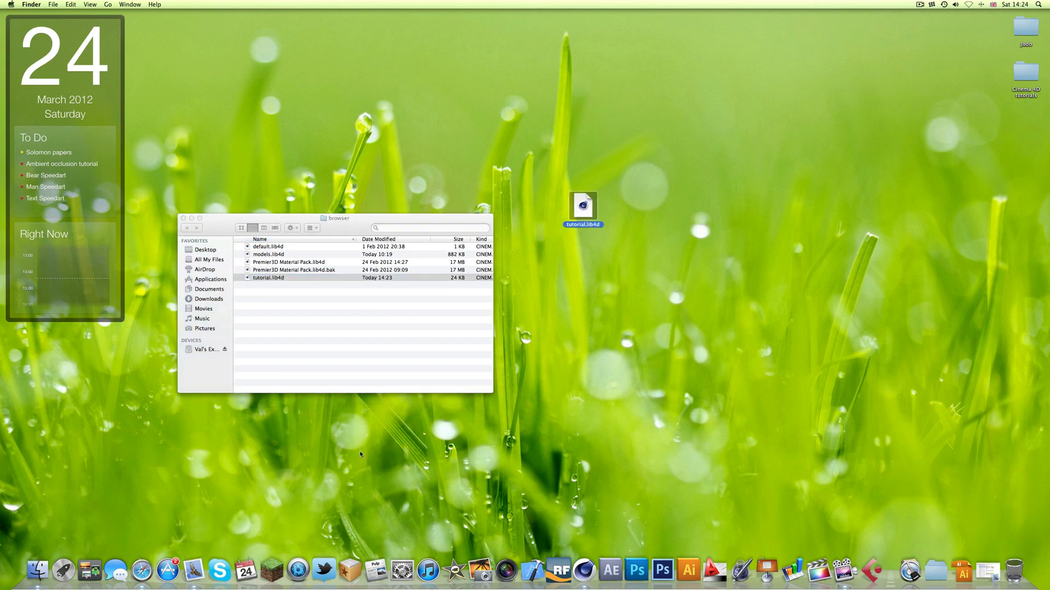
pyautogui.moveTo(565, 202)
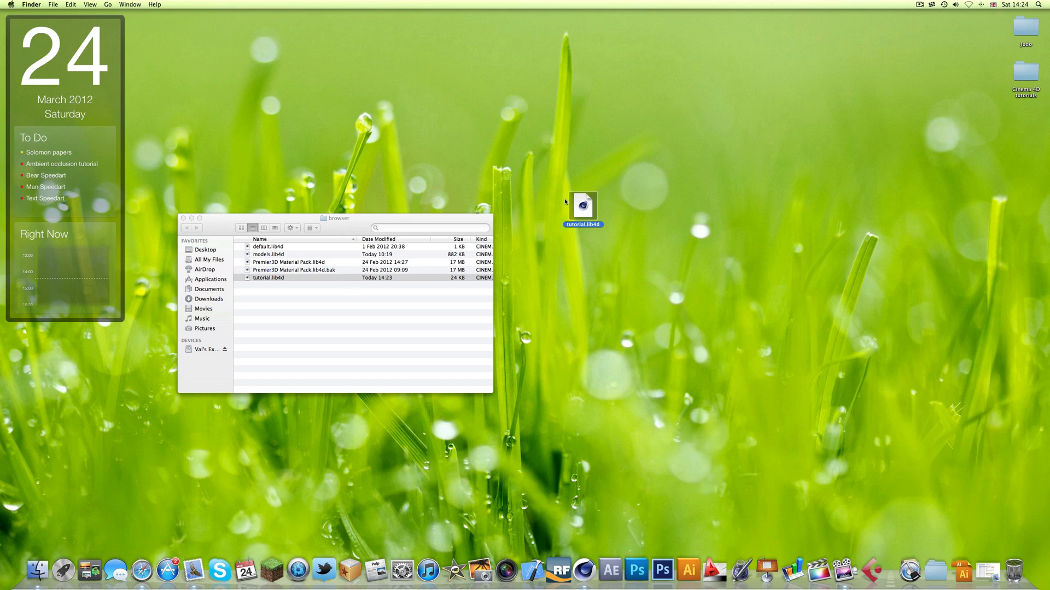
pyautogui.moveTo(540, 174)
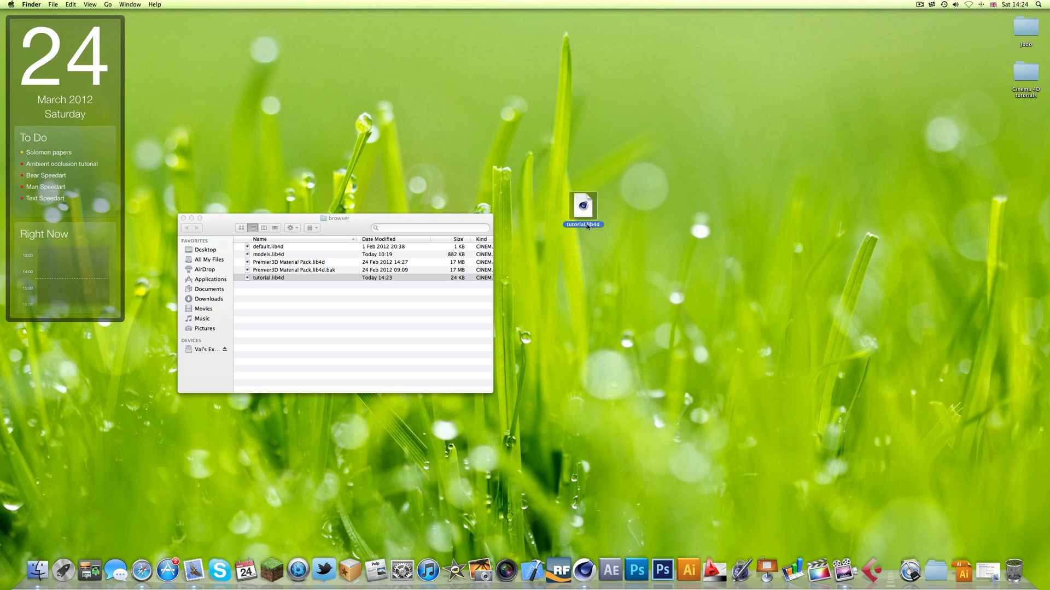
pyautogui.moveTo(601, 221)
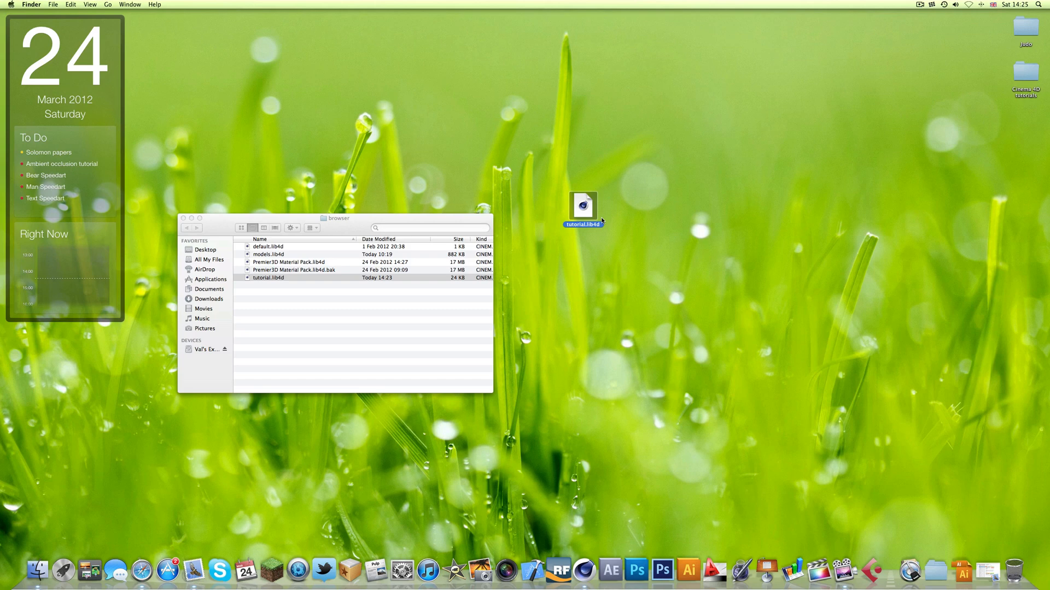
# Load the HyperNURBS vase and Olympus OM10 camera presets from a model library.
pyautogui.doubleClick(582, 206)
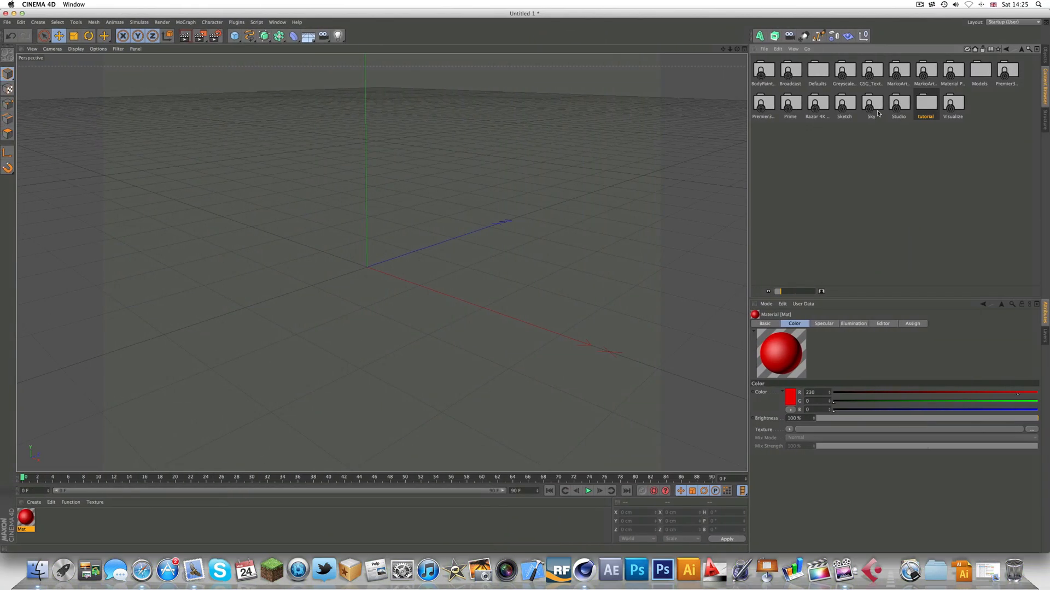
pyautogui.moveTo(1019, 59)
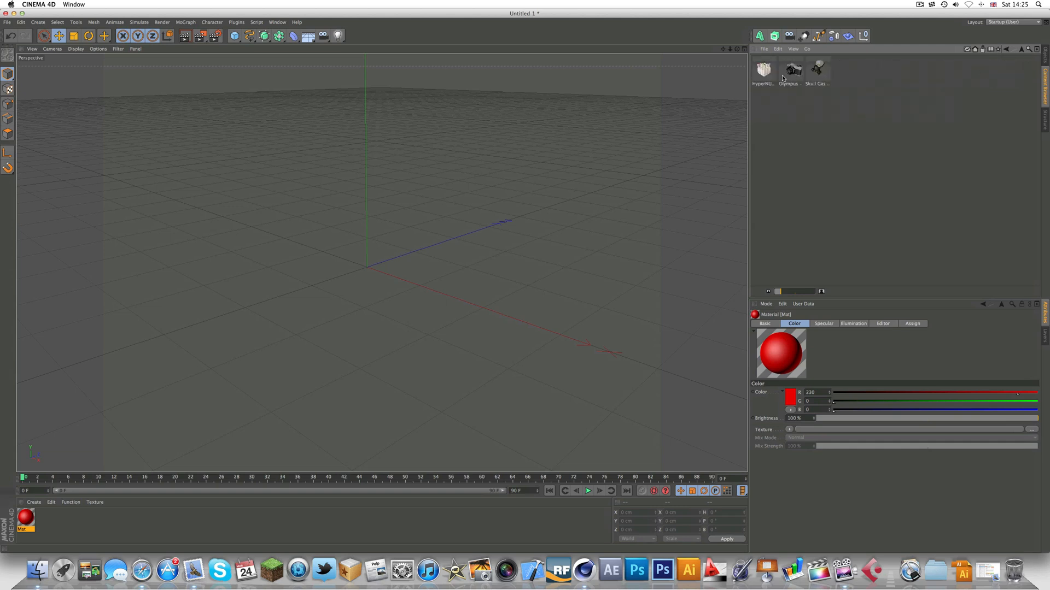
pyautogui.click(1019, 49)
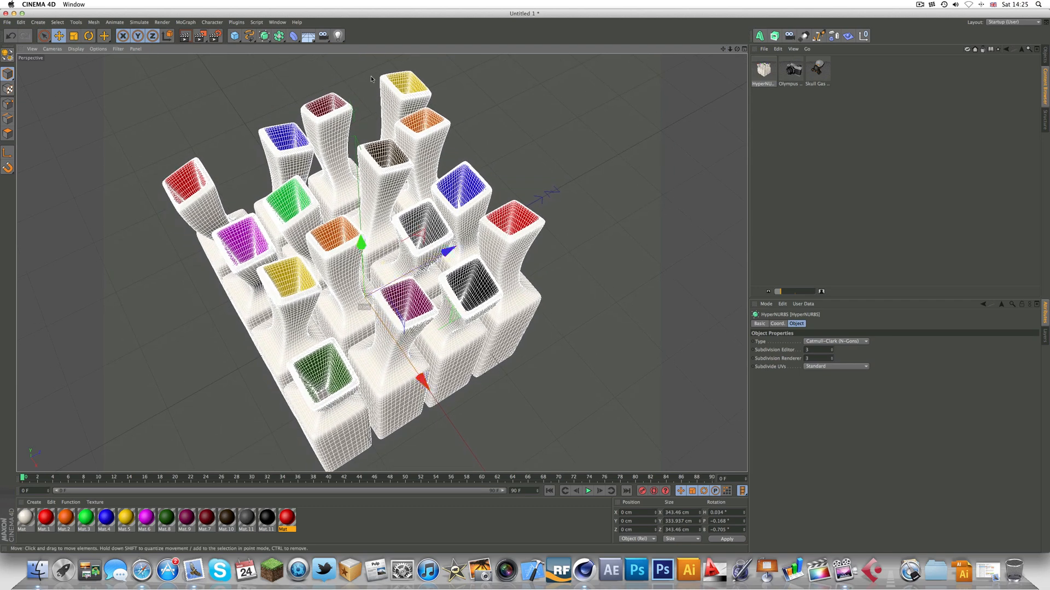
pyautogui.click(378, 268)
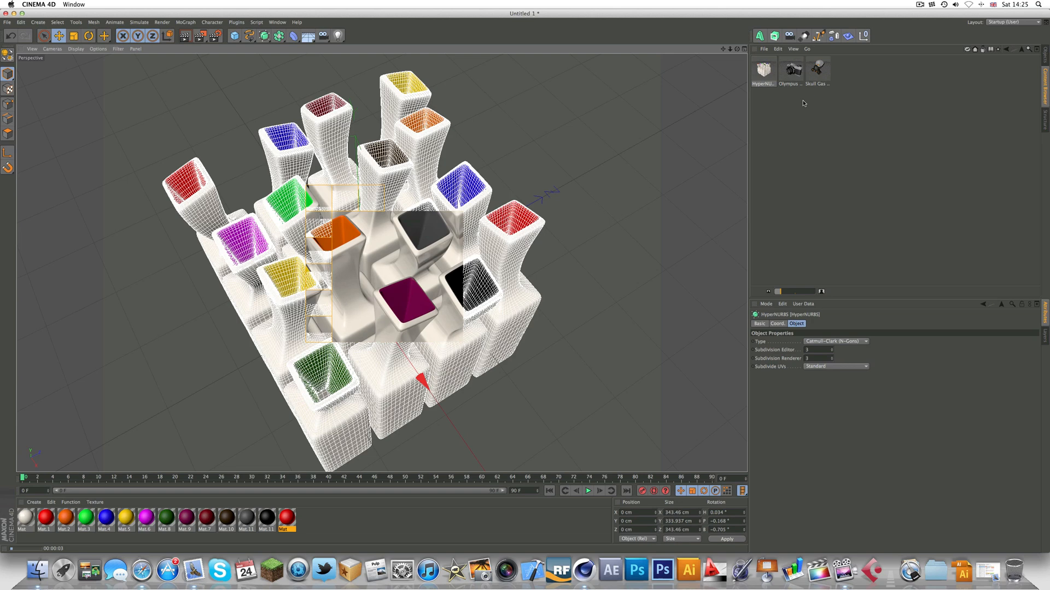
pyautogui.click(790, 70)
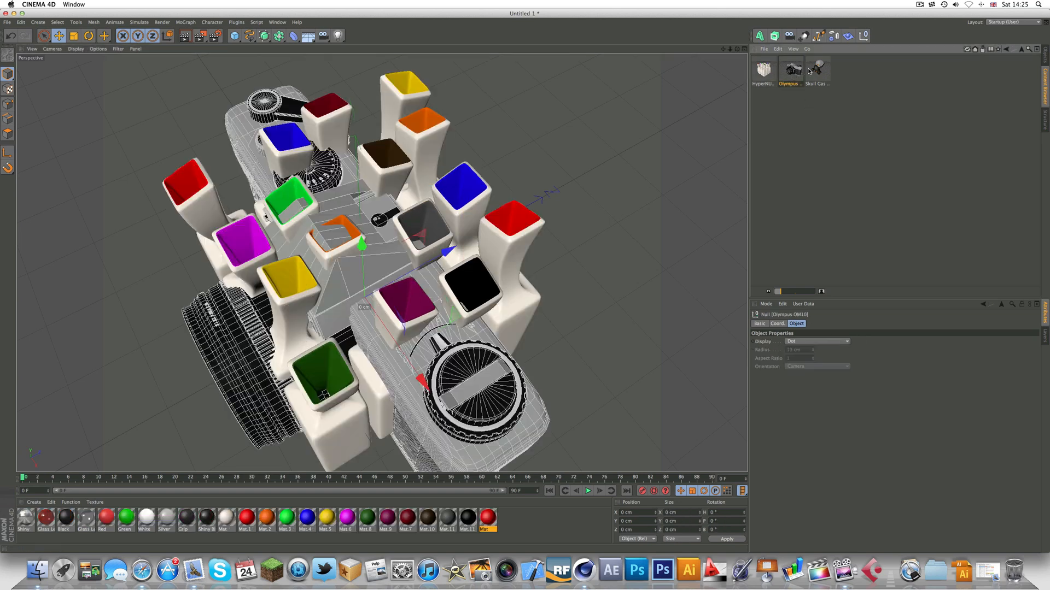
pyautogui.moveTo(413, 129)
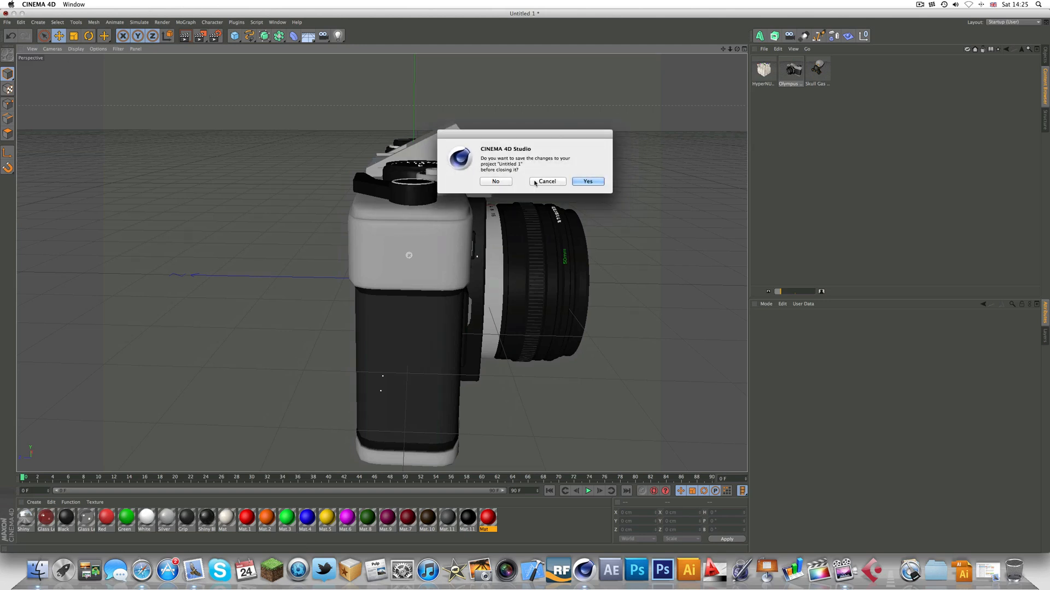
# Discard changes to Untitled 1, leaving an empty Untitled 2 project.
pyautogui.click(495, 181)
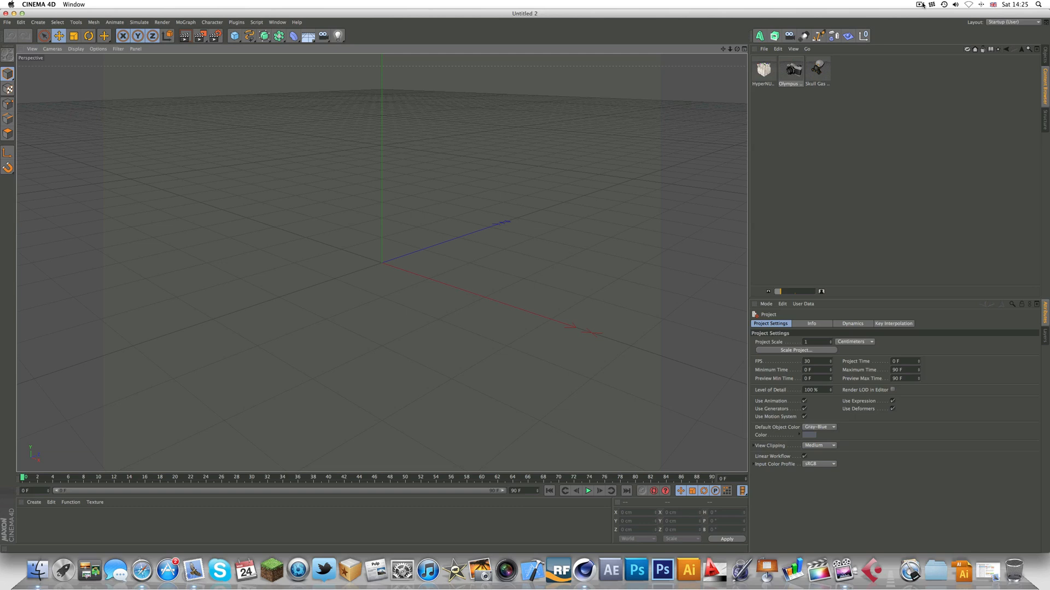
pyautogui.click(920, 5)
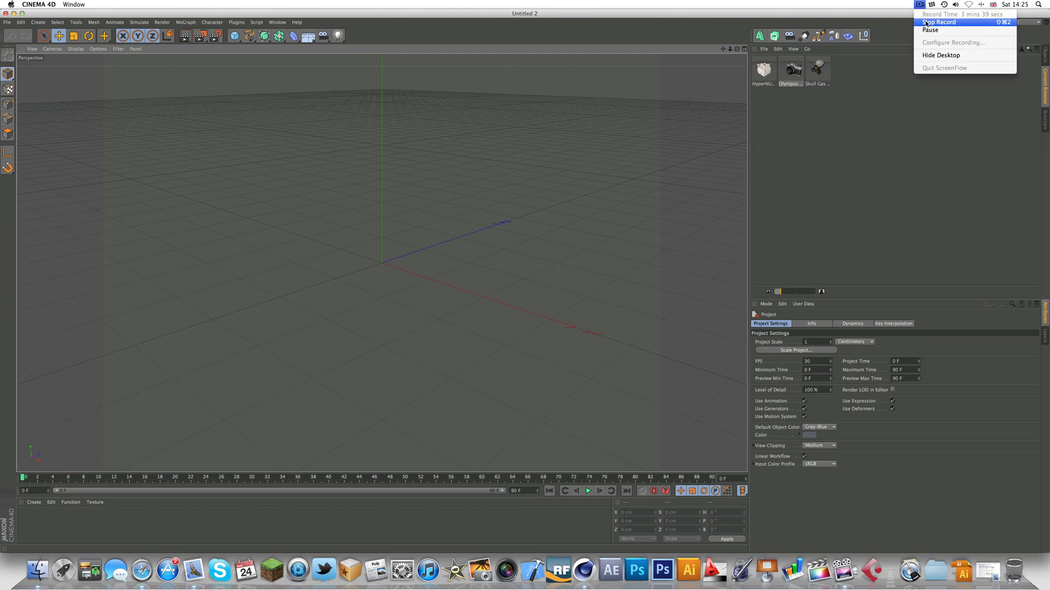